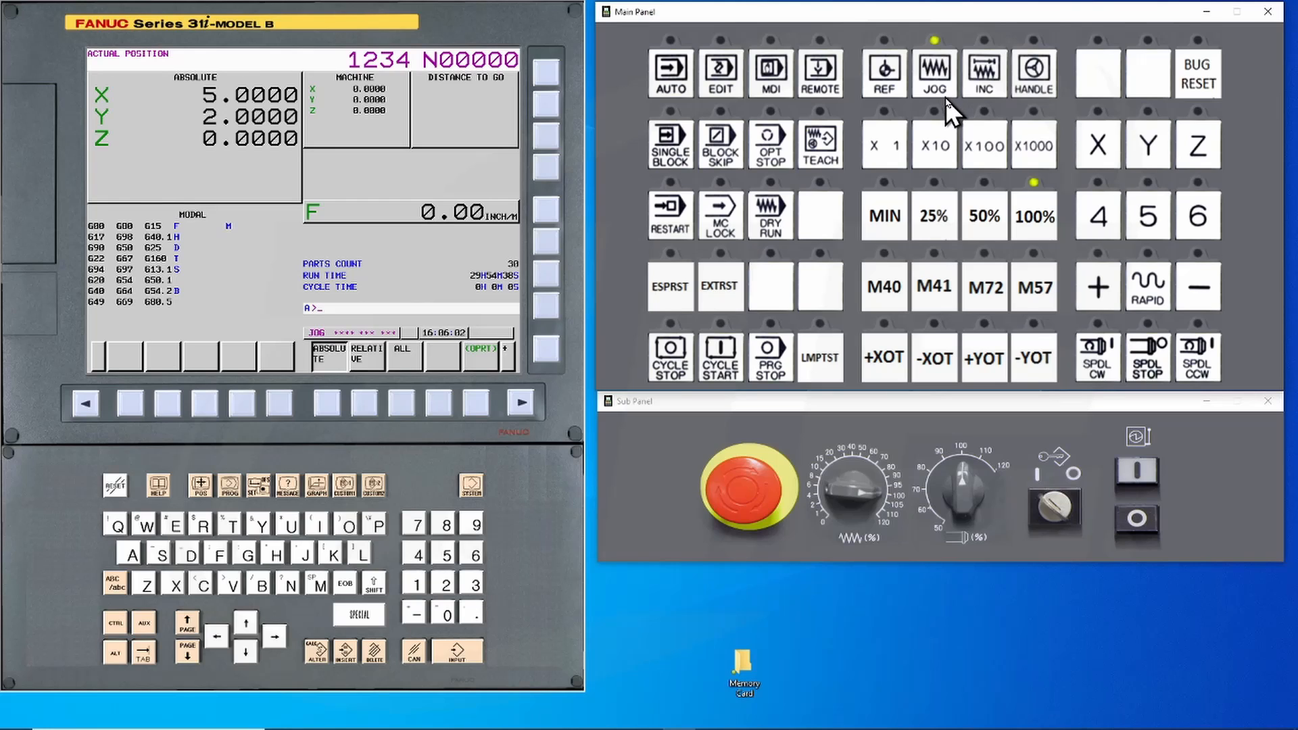
mouse_move(381, 159)
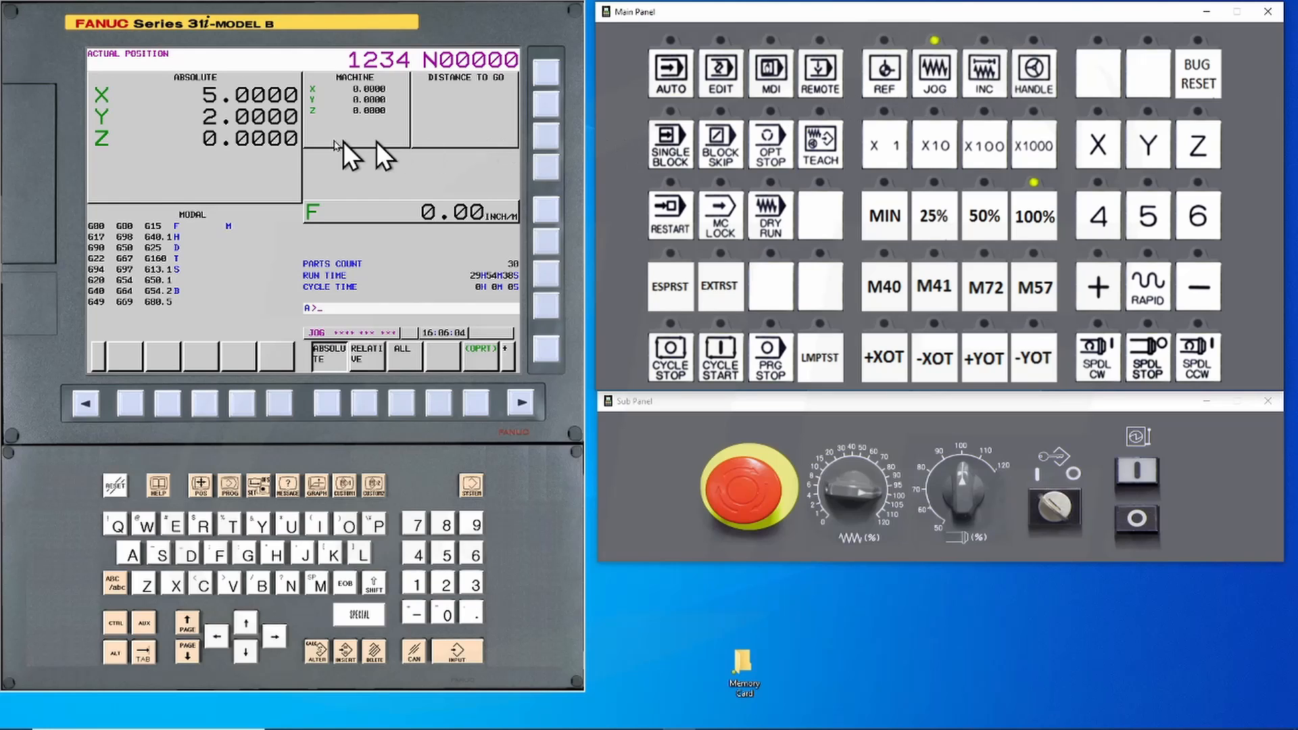
mouse_move(32, 184)
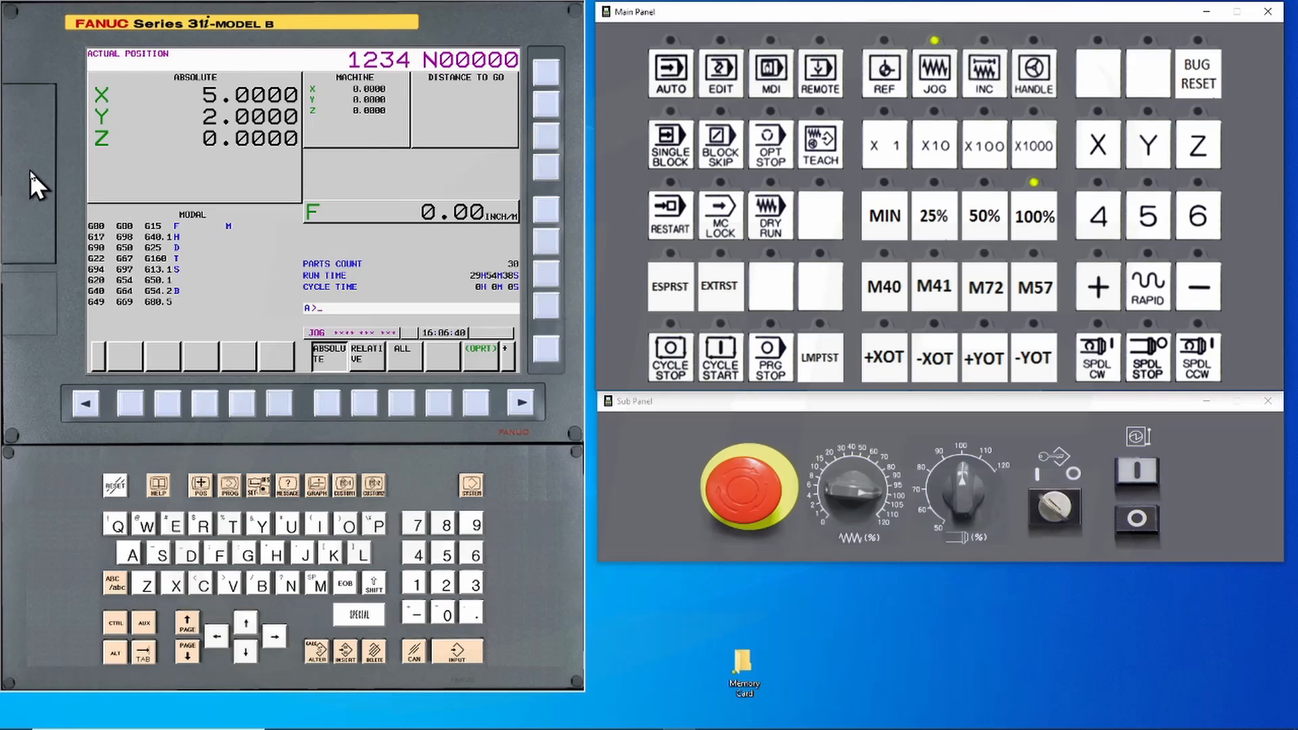
mouse_move(786, 114)
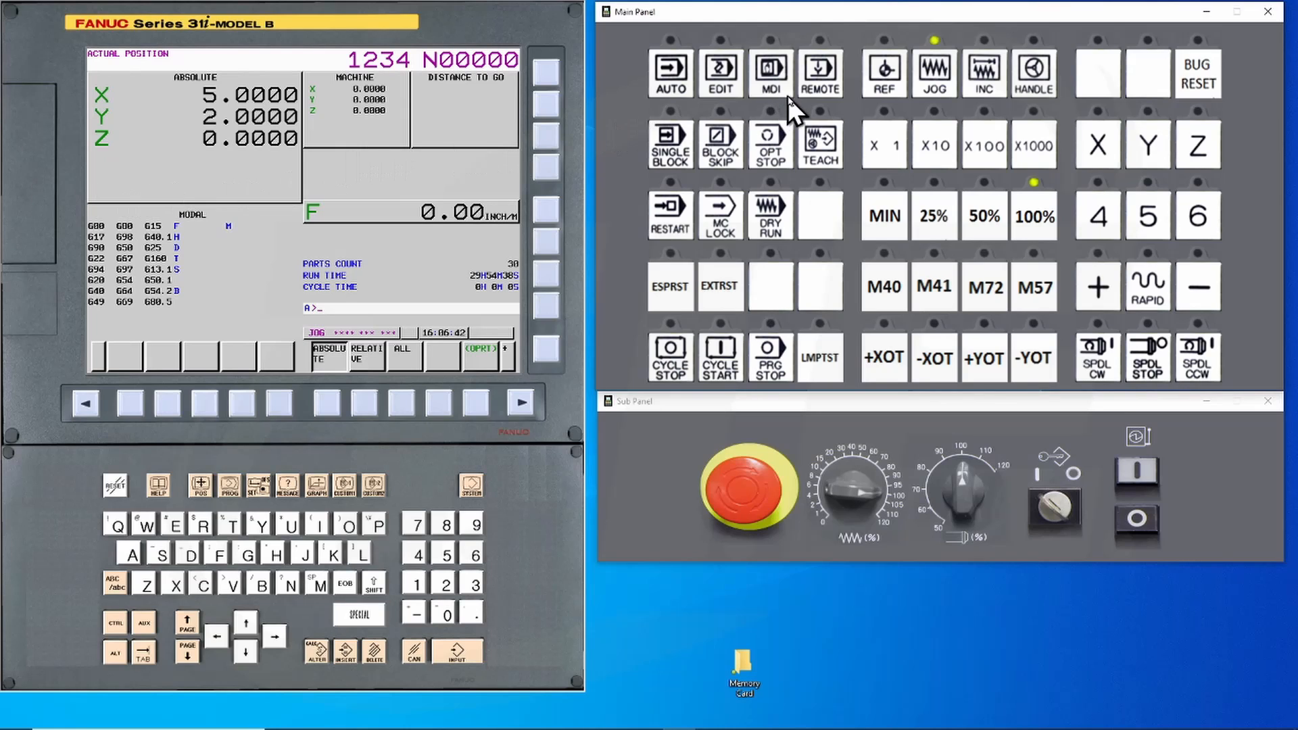
Switch to MDI mode and set I/O CHANNEL to 4 on the SETTING (HANDY) page.
left_click(770, 73)
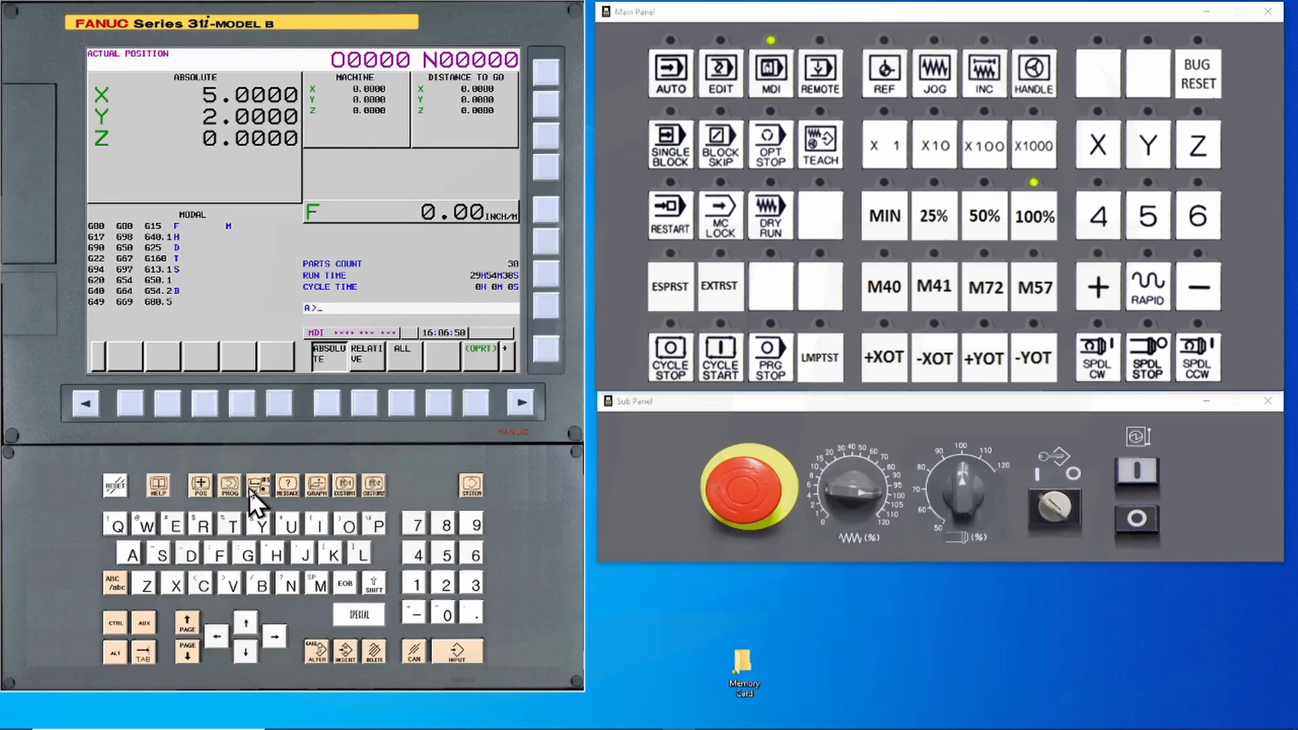
left_click(258, 485)
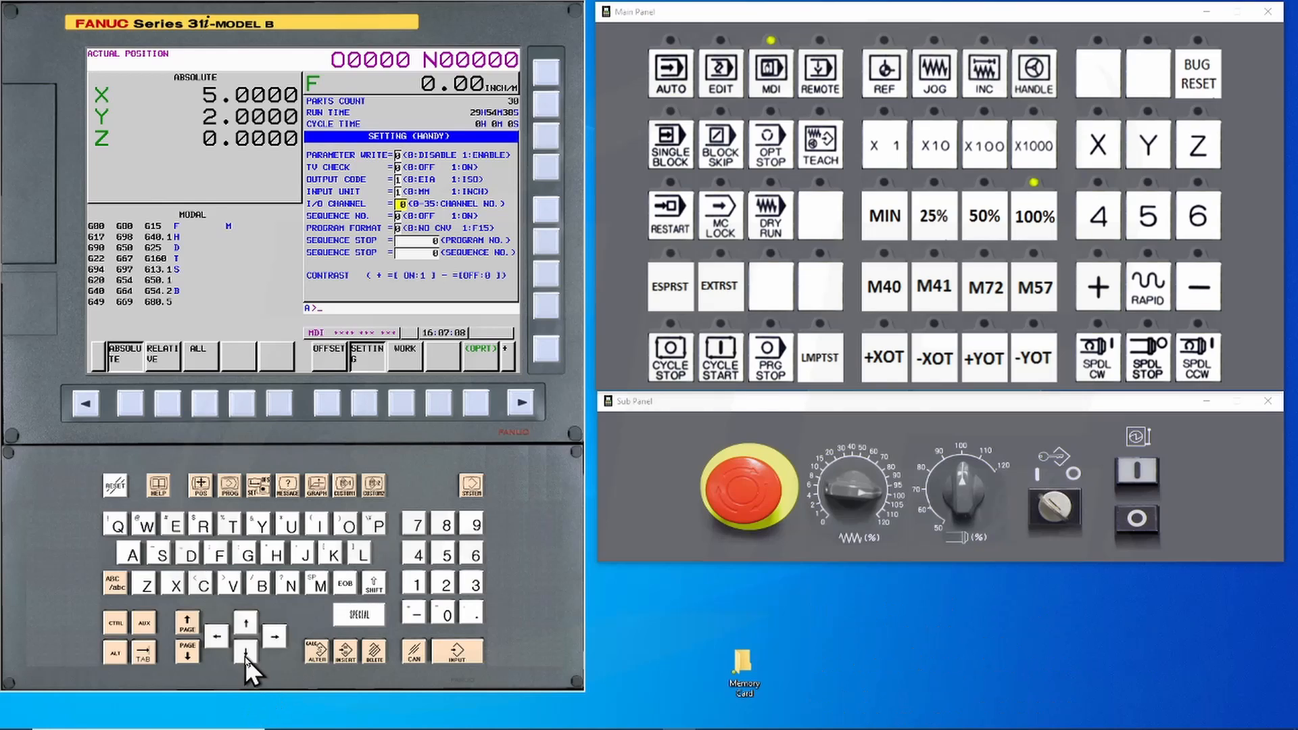
left_click(416, 554)
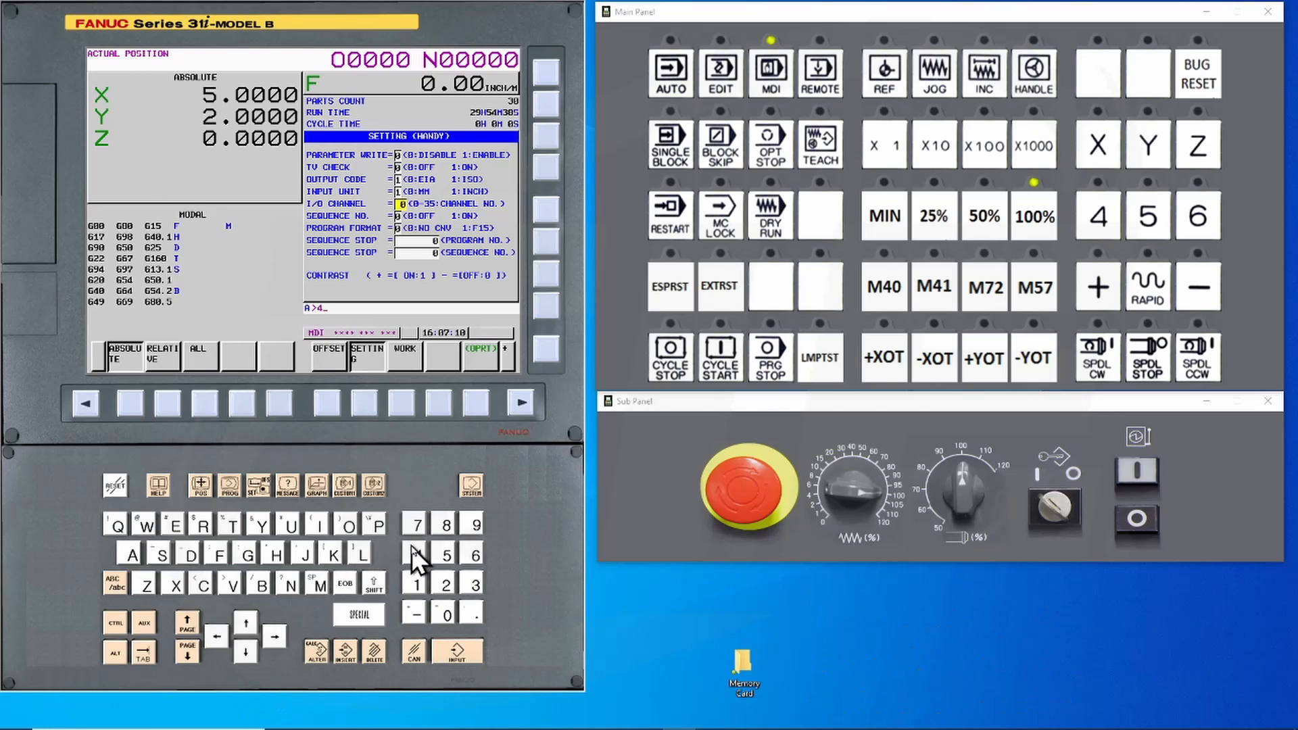
left_click(520, 402)
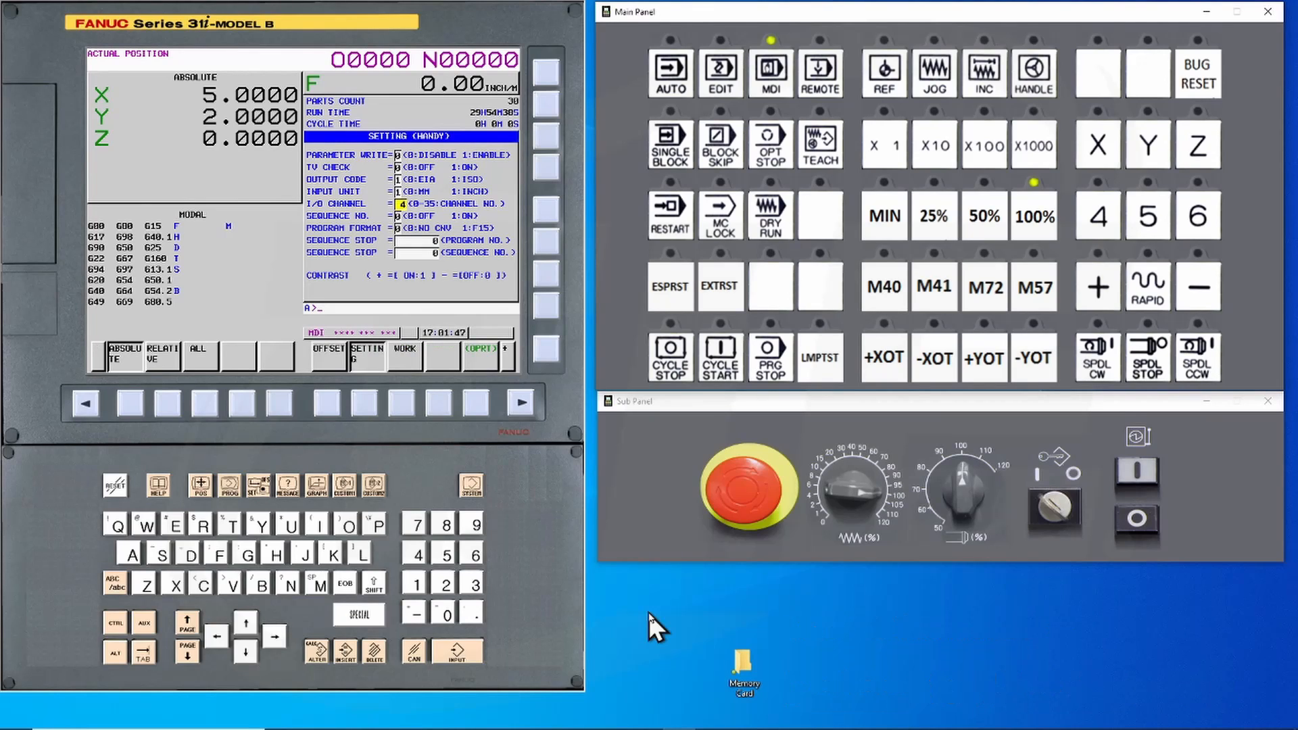
mouse_move(679, 622)
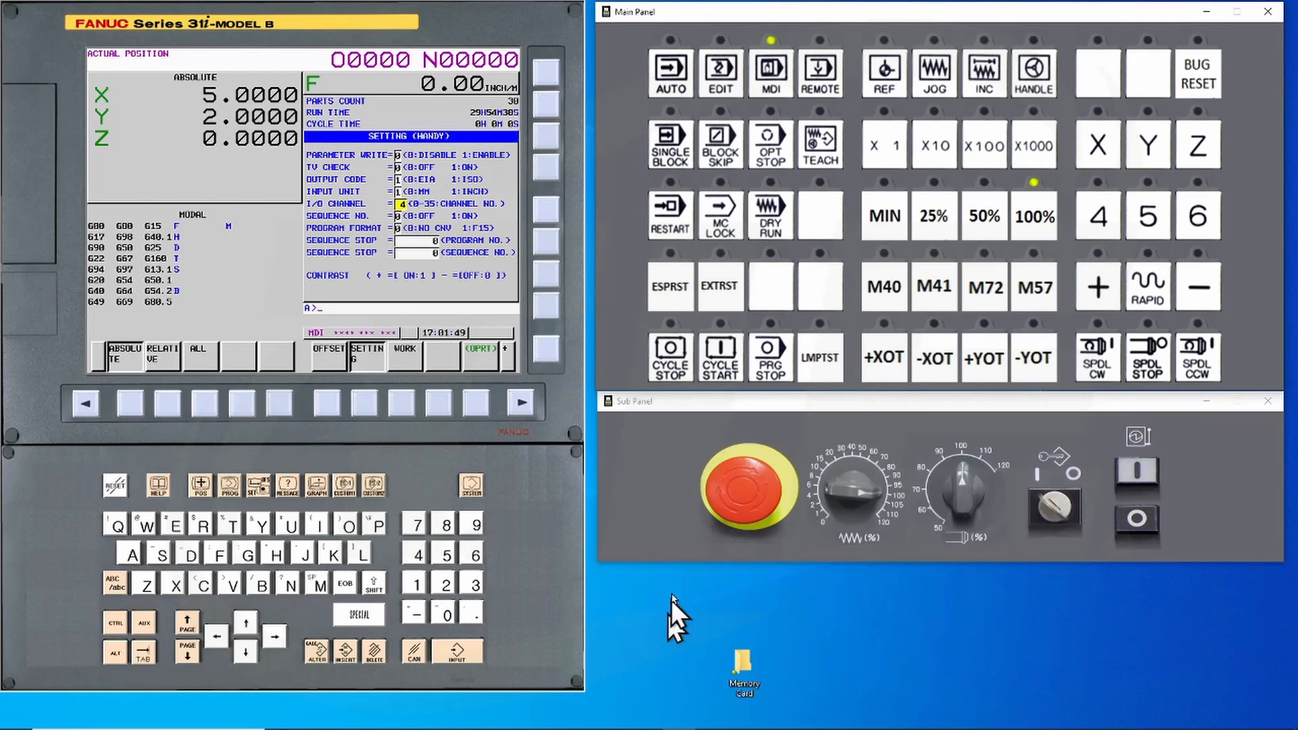
In EDIT mode, show the PARAMETER screen and page the soft keys to the PMC choices.
left_click(720, 73)
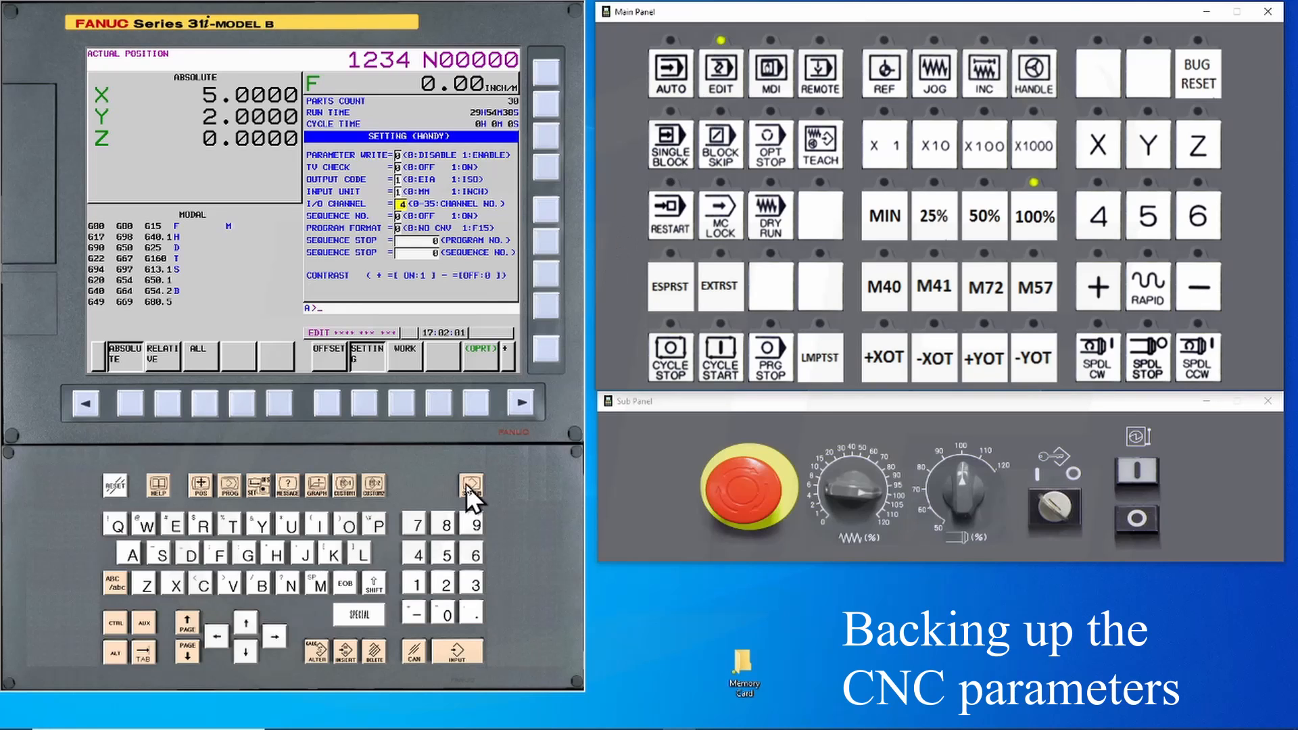
left_click(469, 484)
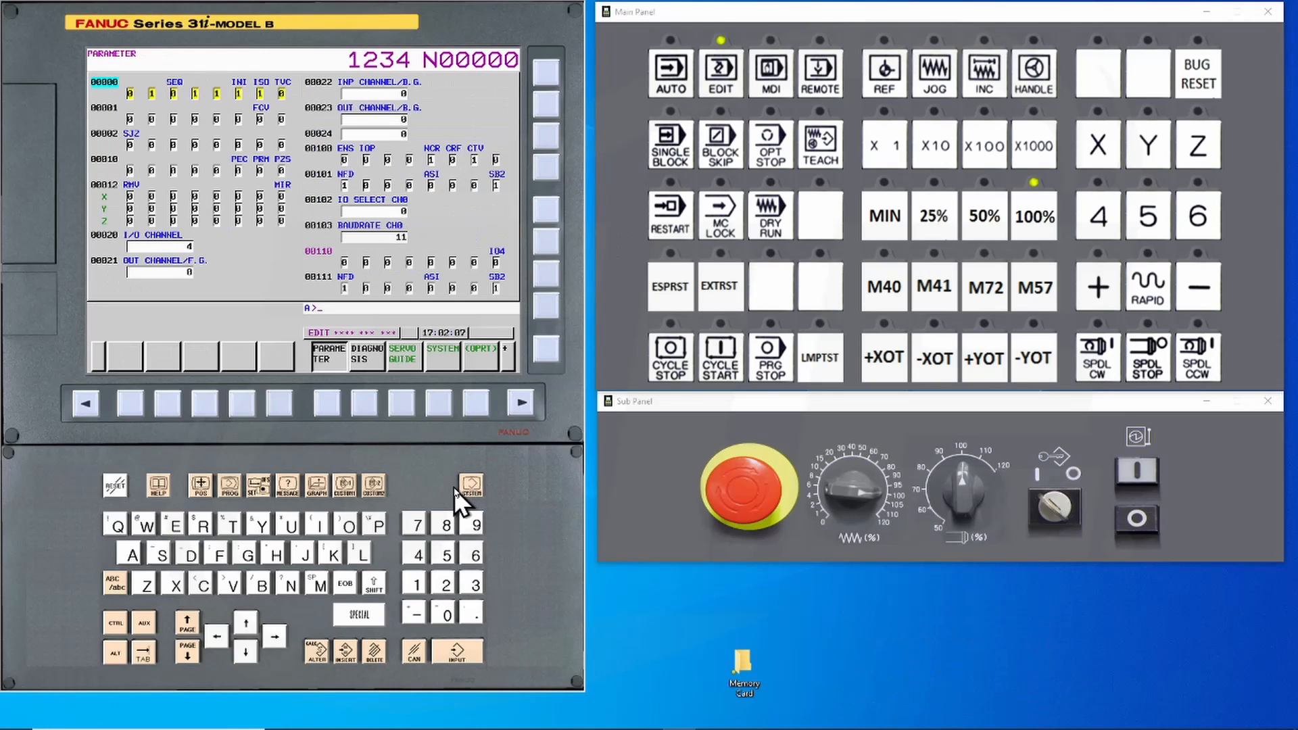
mouse_move(486, 422)
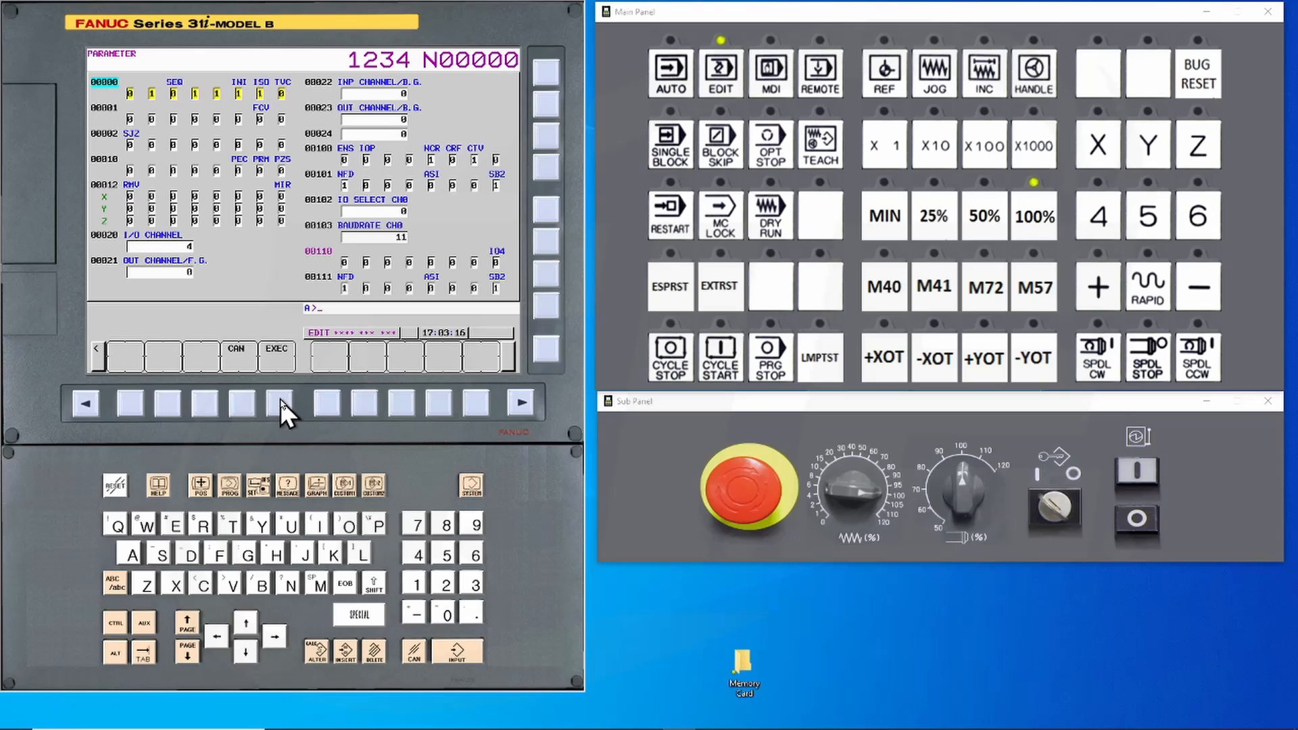
mouse_move(360, 412)
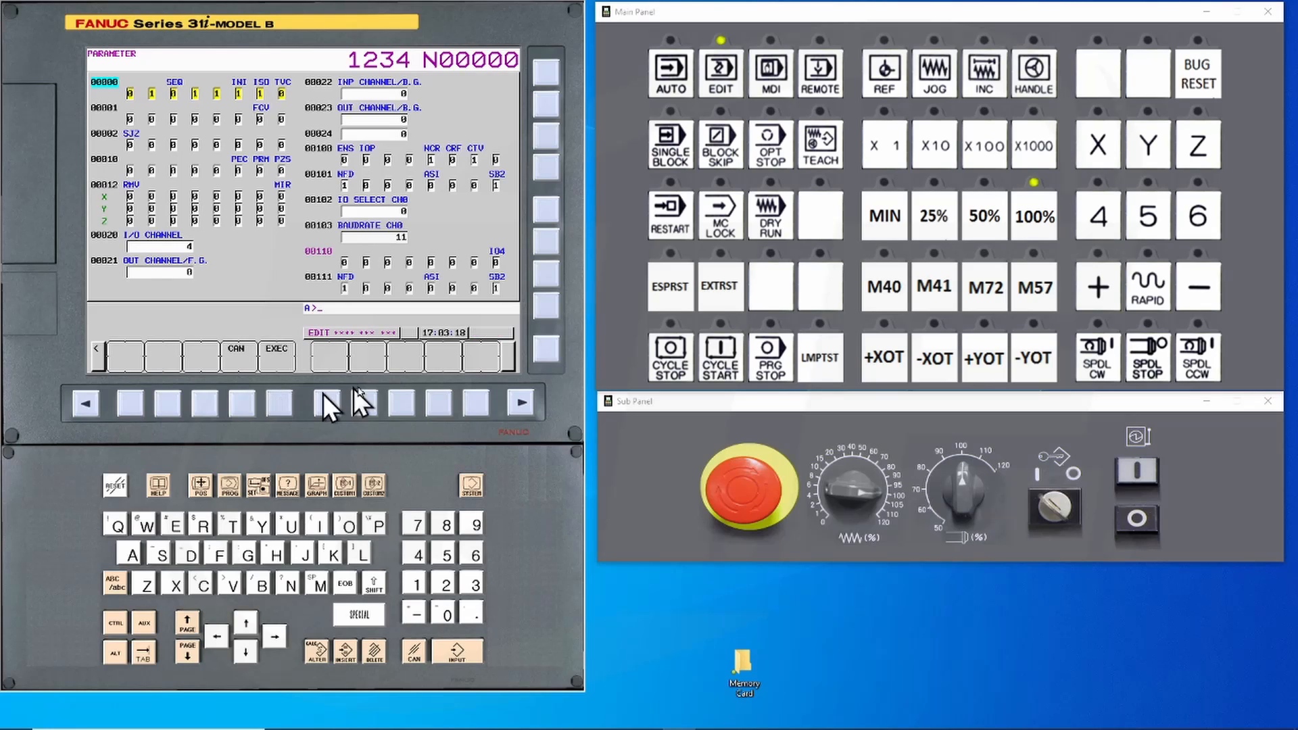
mouse_move(479, 362)
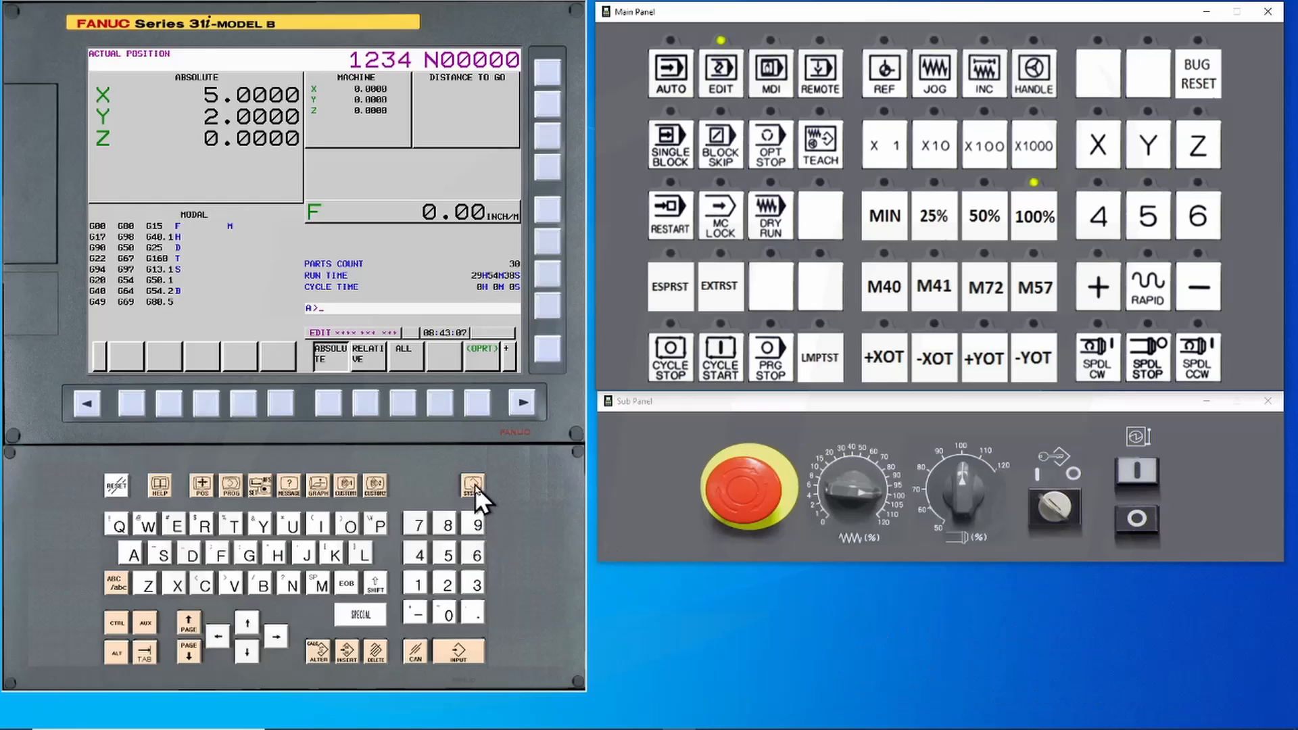
left_click(471, 485)
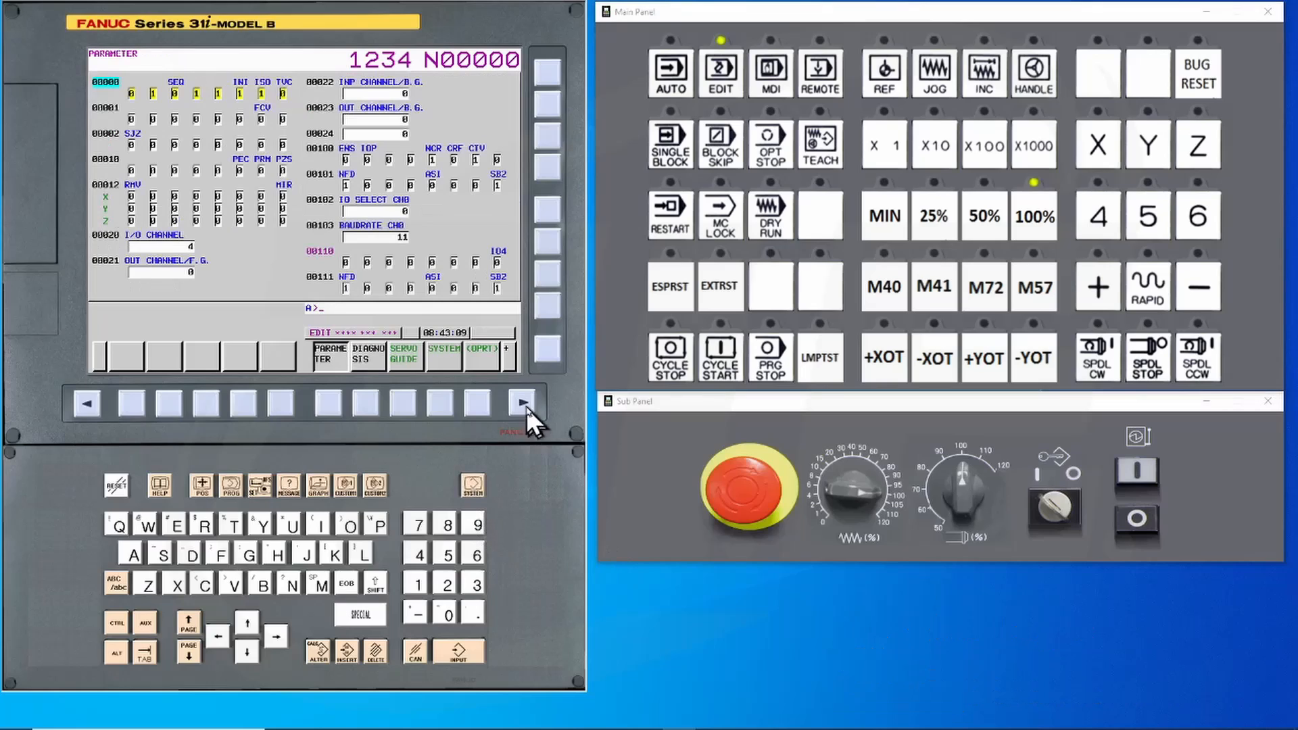
left_click(521, 401)
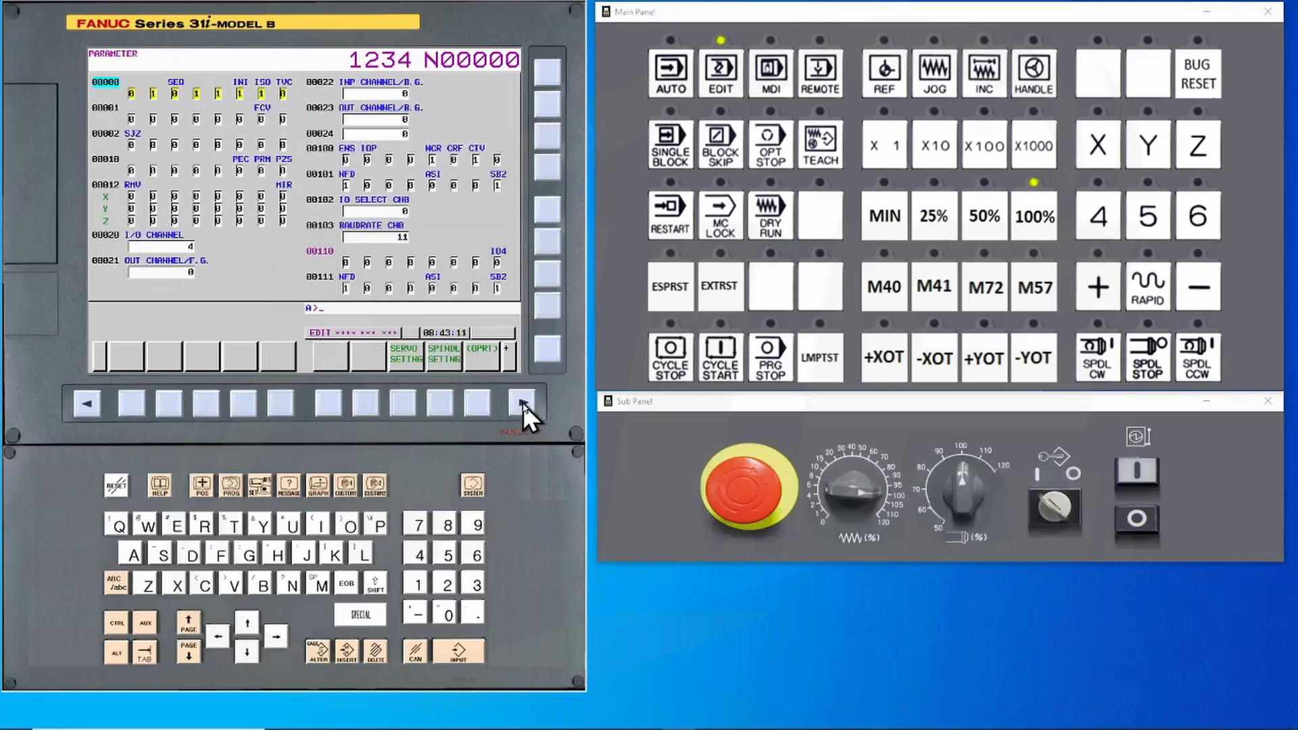
left_click(518, 403)
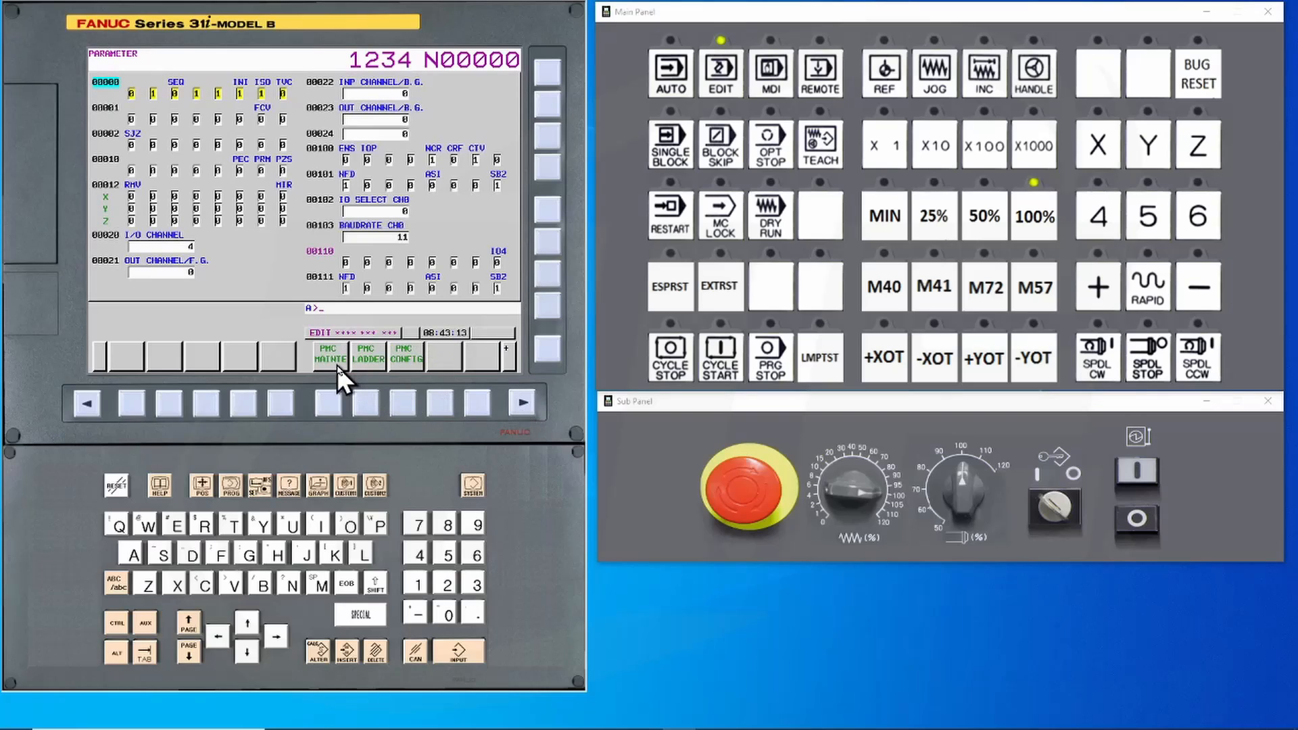
mouse_move(331, 412)
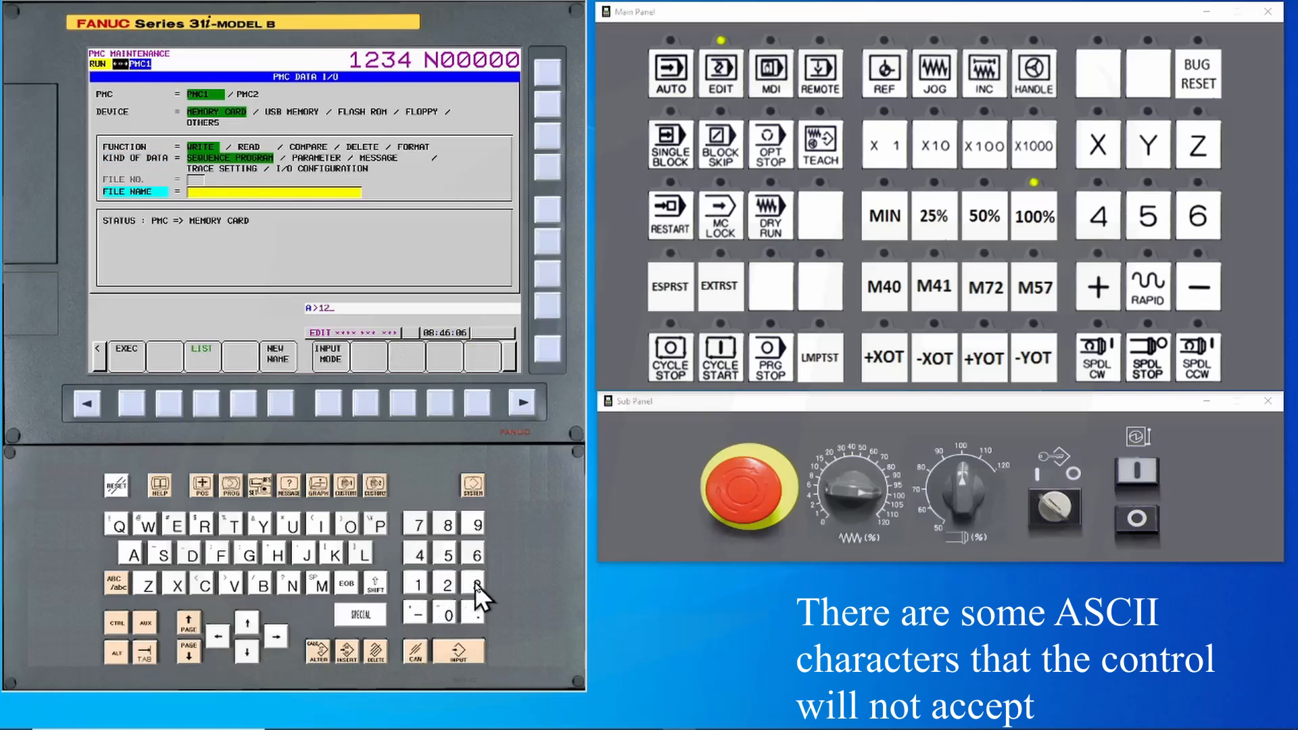
Enter 456 as a trial FILE NAME for the sequence program.
left_click(458, 655)
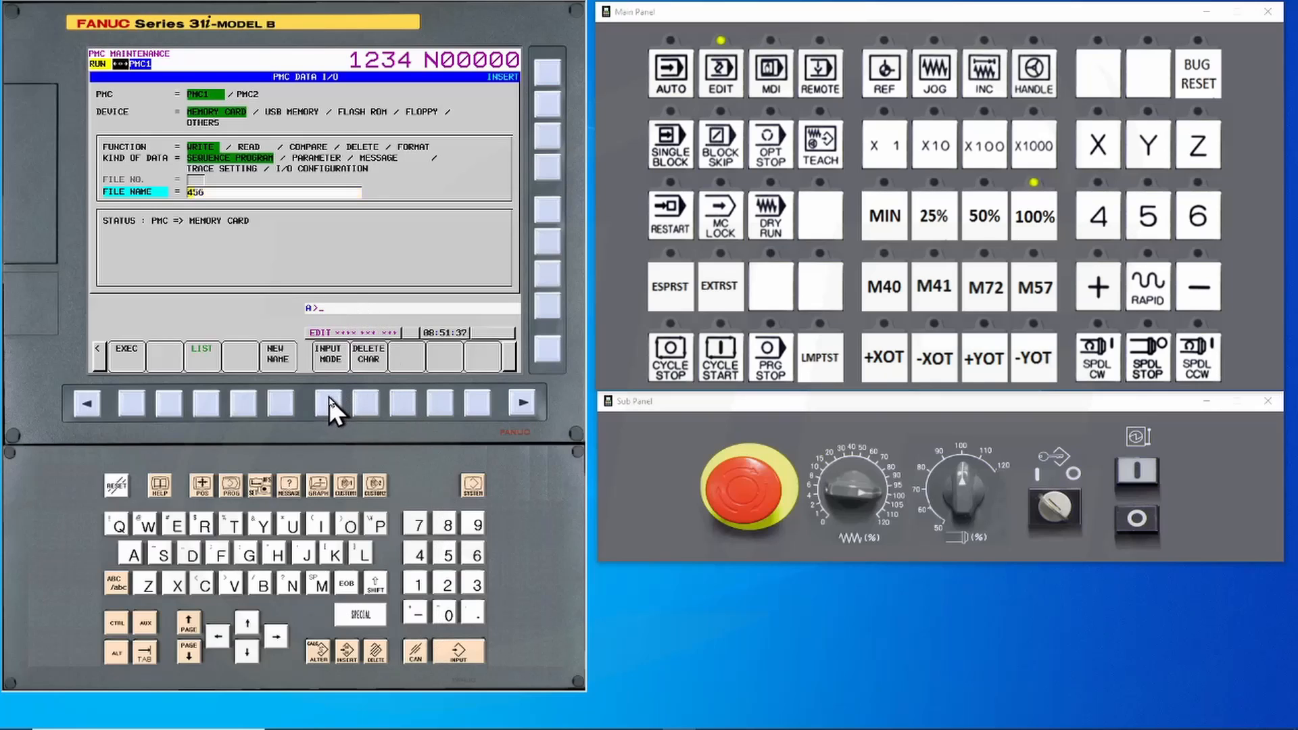
mouse_move(505, 101)
type("P")
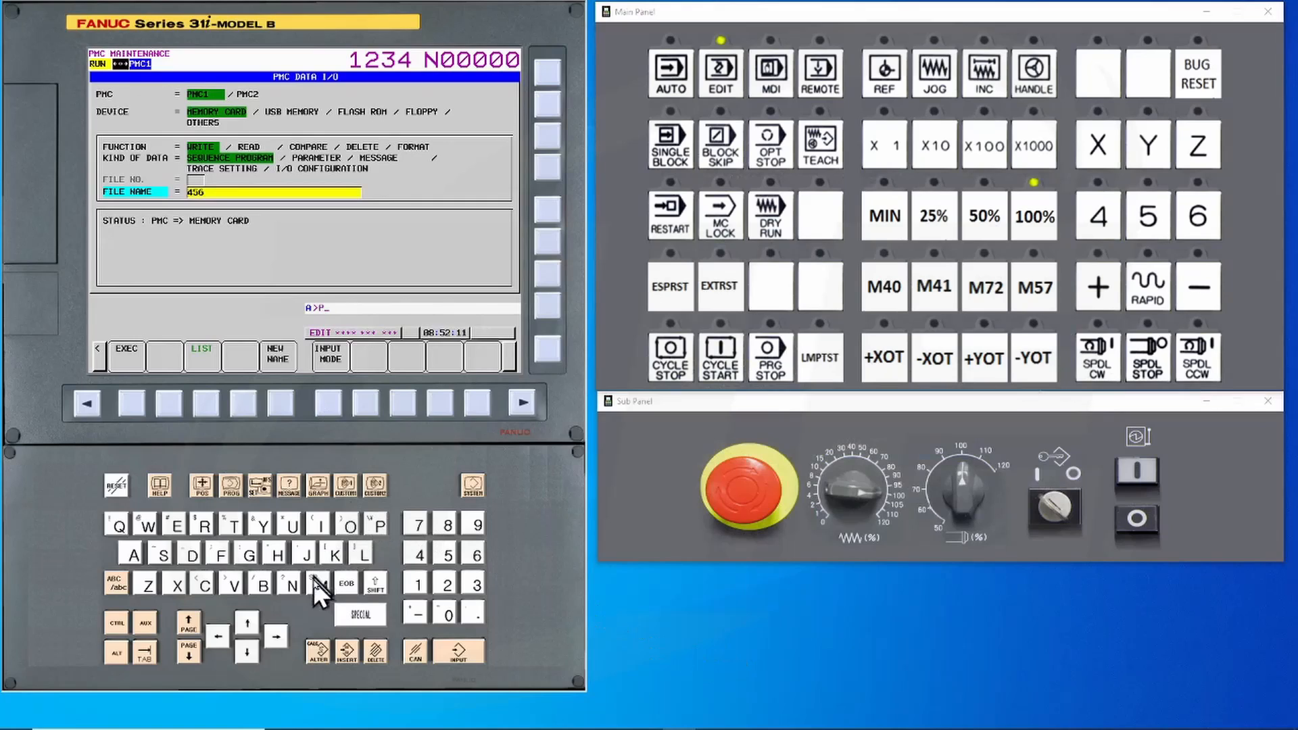
Rename the file to PMC1 and write the sequence program to the memory card.
left_click(319, 584)
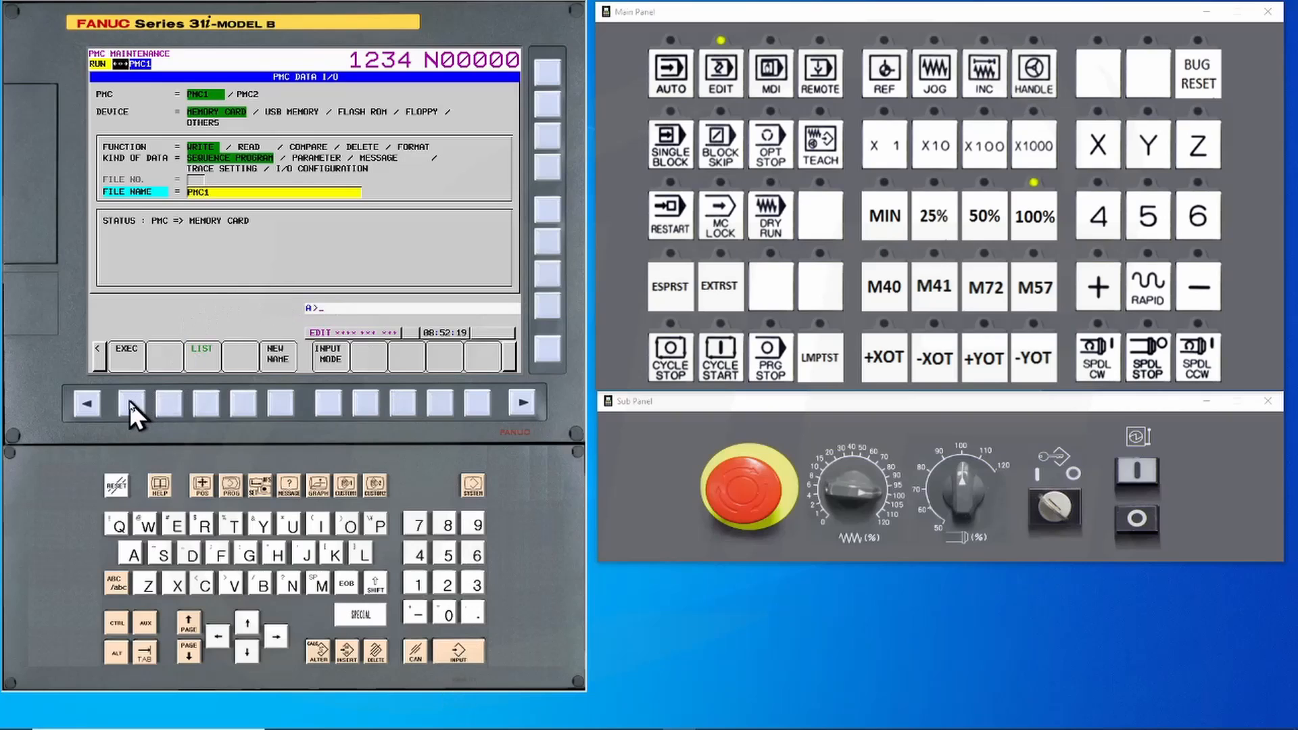
left_click(126, 356)
type("PMCPAR1")
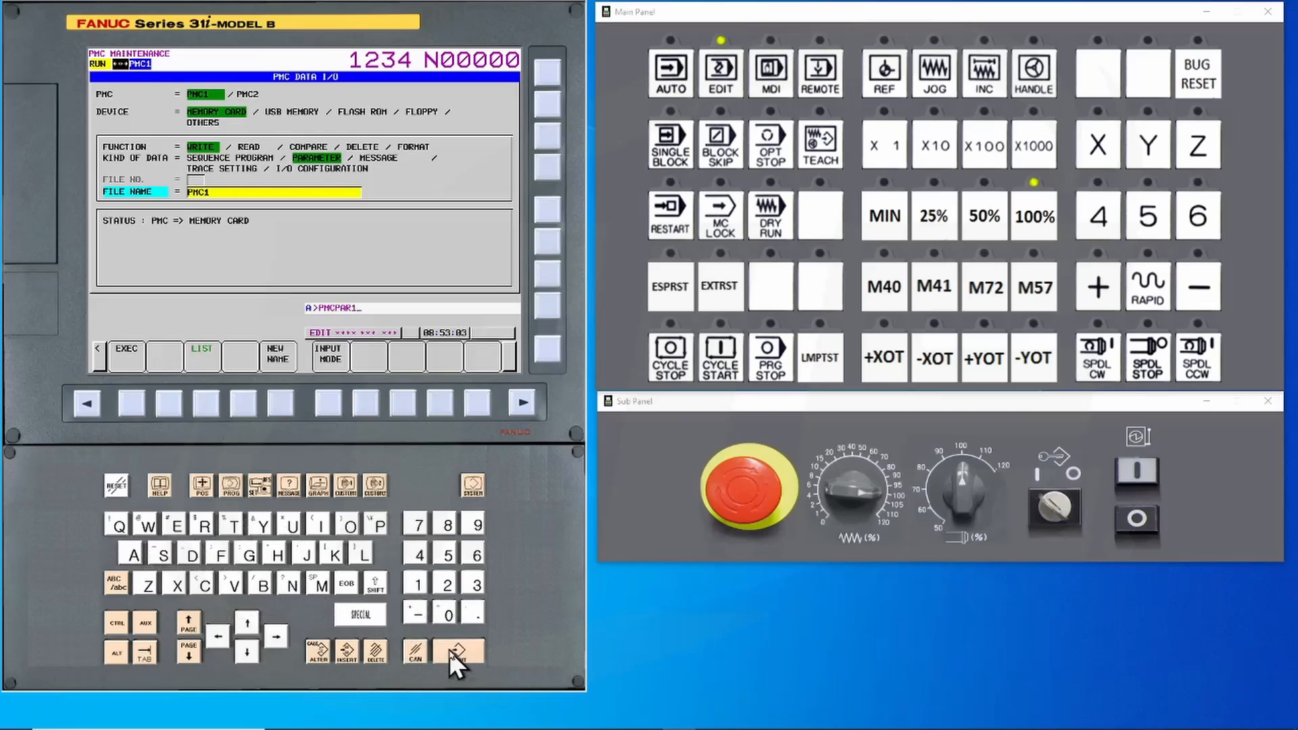
Write the PMC parameters to the memory card as PMCPAR1, 138466 bytes.
left_click(456, 652)
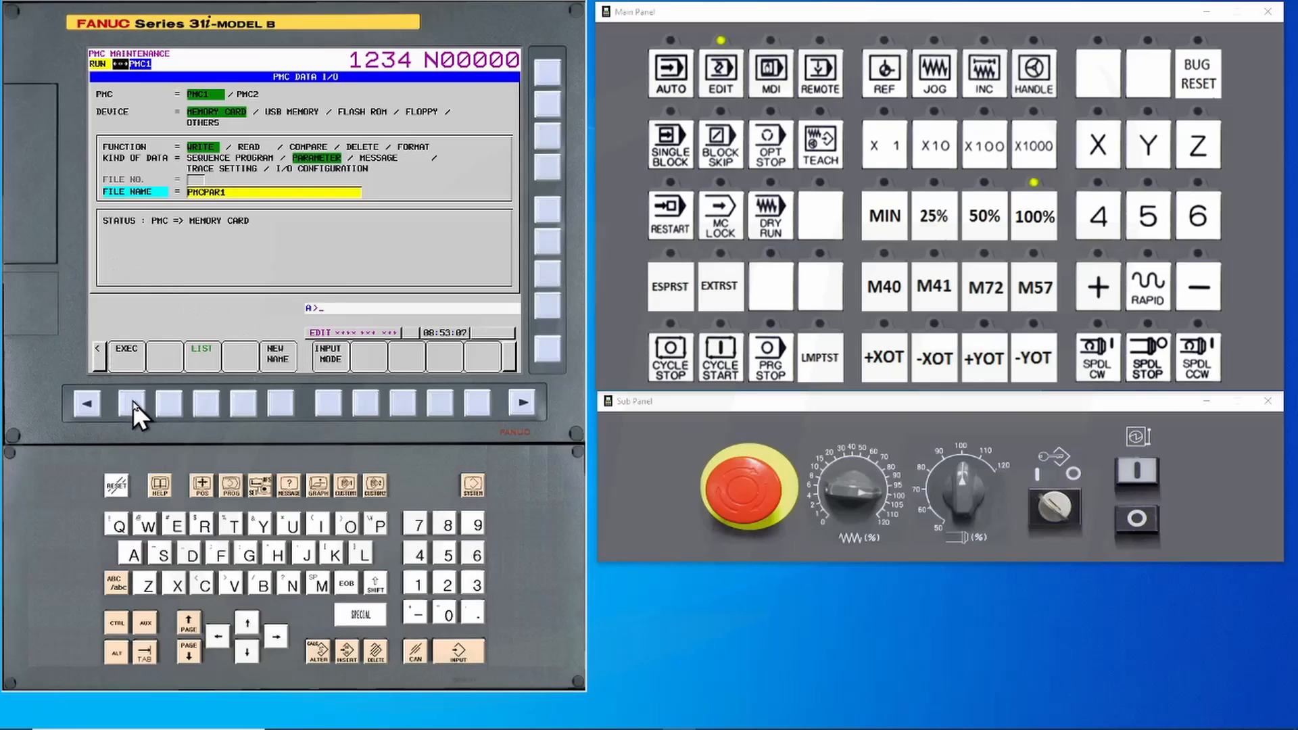
left_click(126, 356)
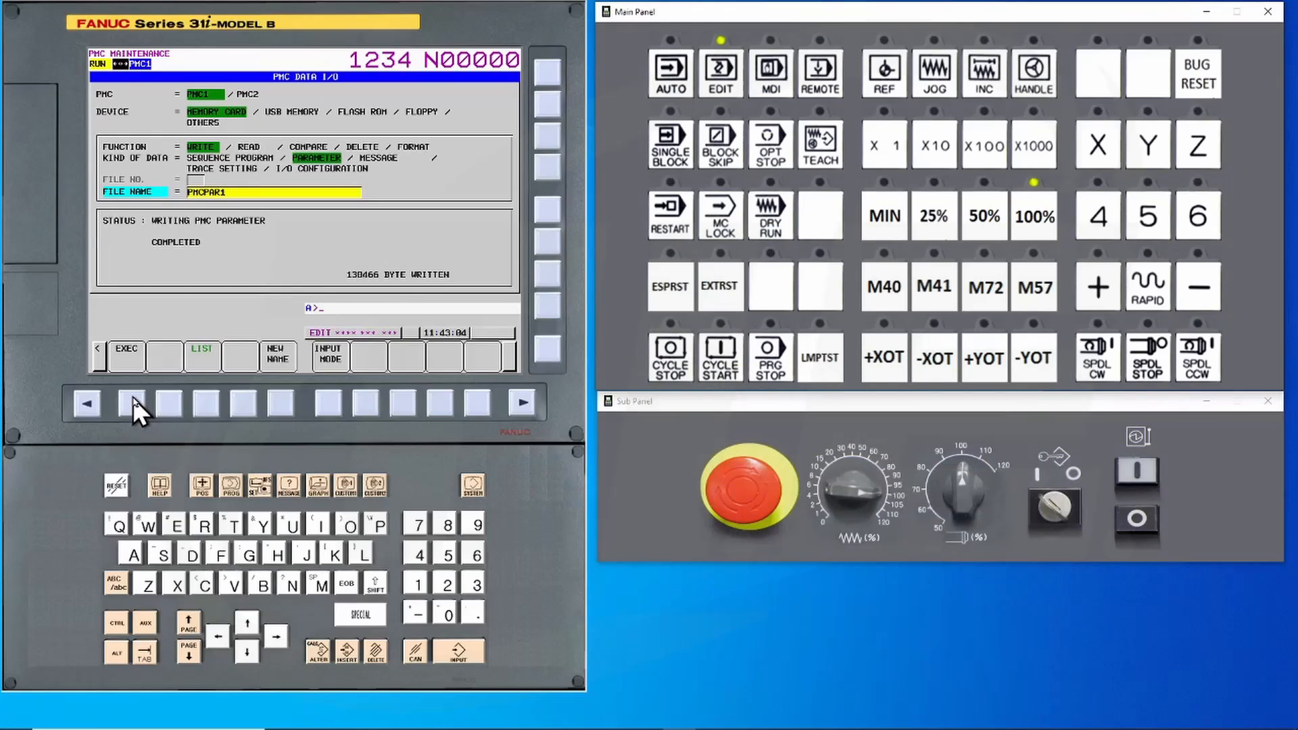
mouse_move(313, 630)
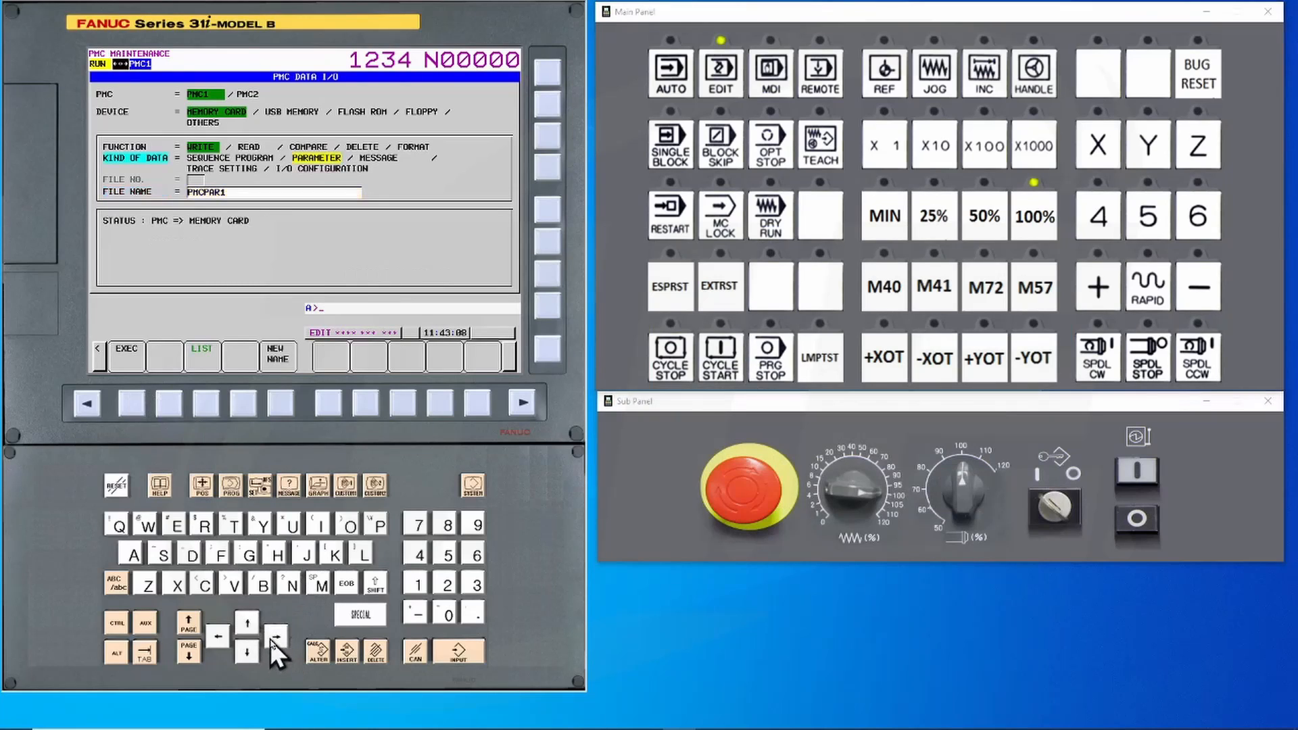
Select MESSAGE data, name it MESSAGE1 and write it, producing 0 bytes.
left_click(278, 634)
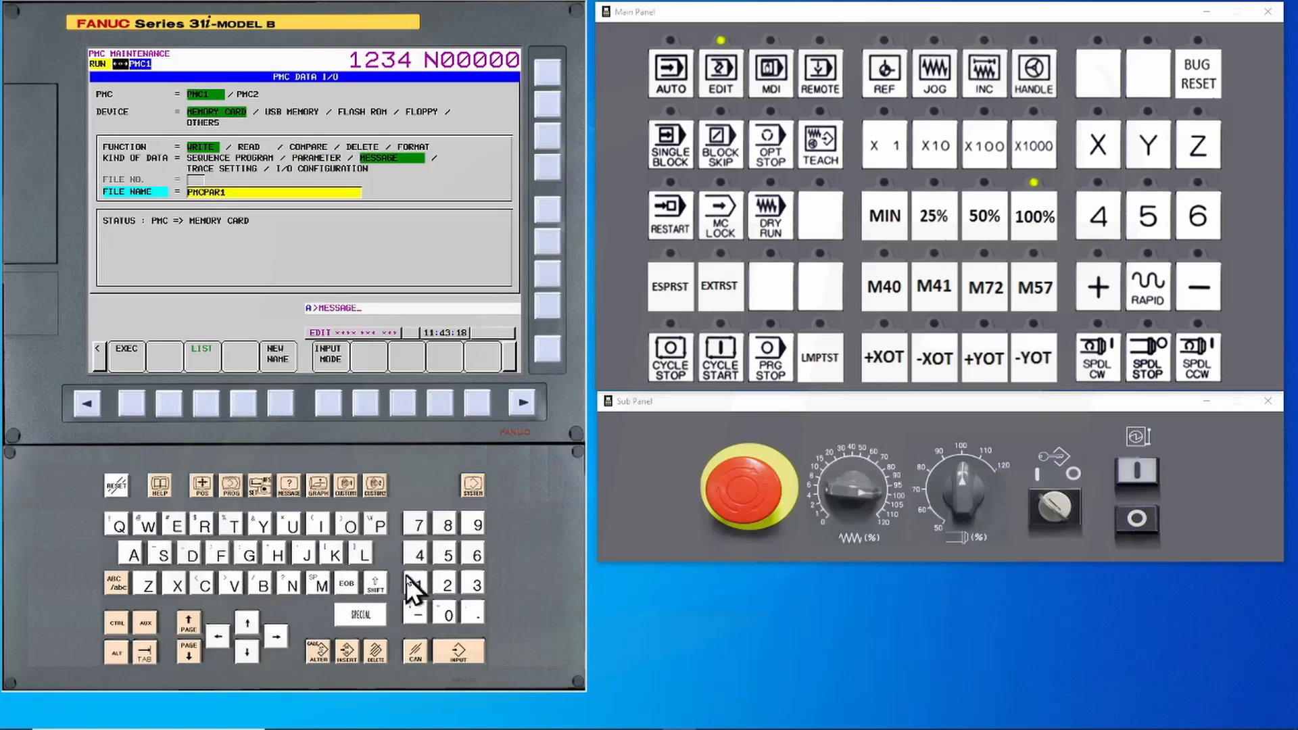
left_click(457, 657)
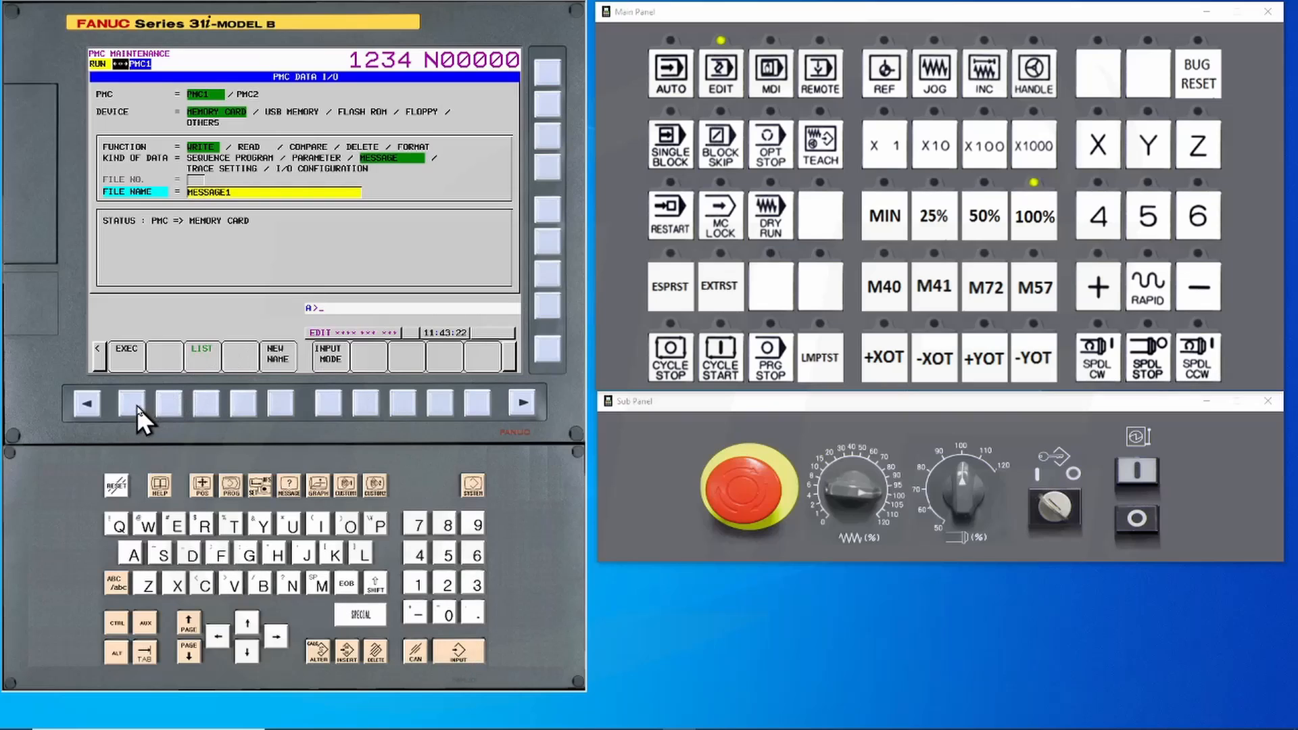
left_click(126, 356)
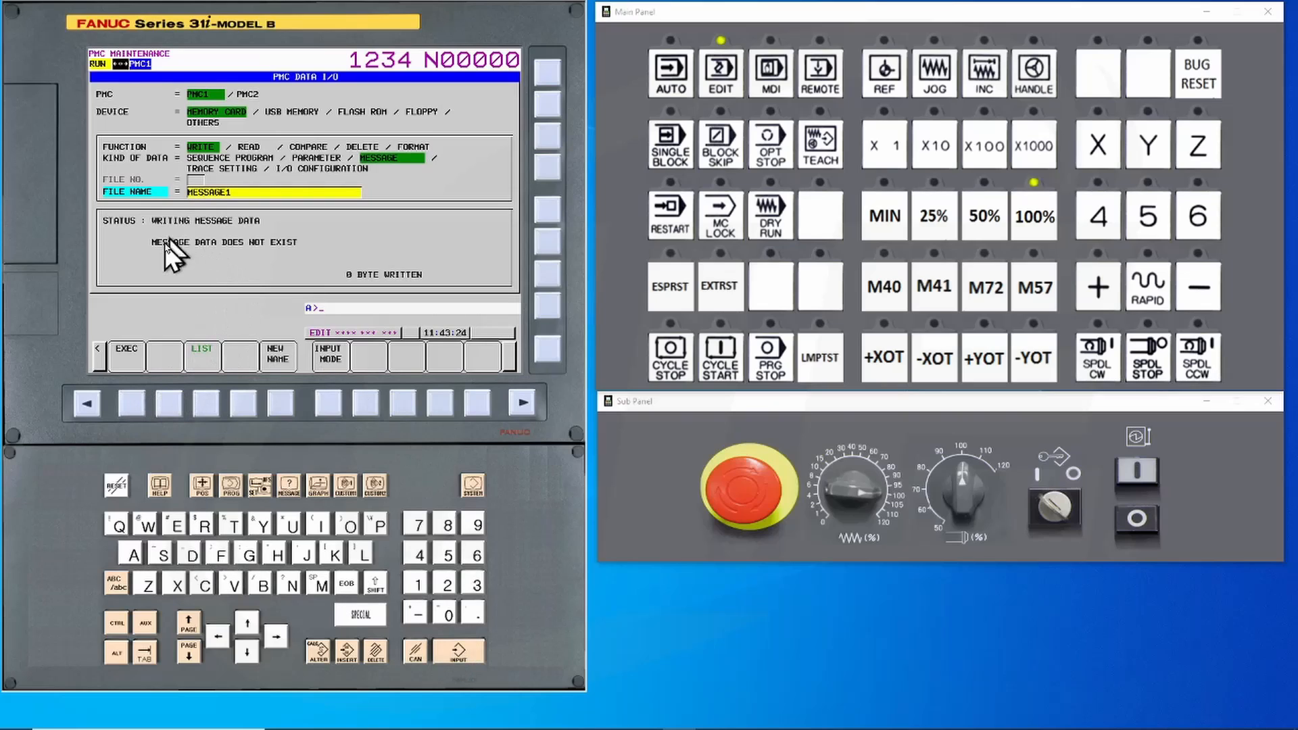
mouse_move(294, 258)
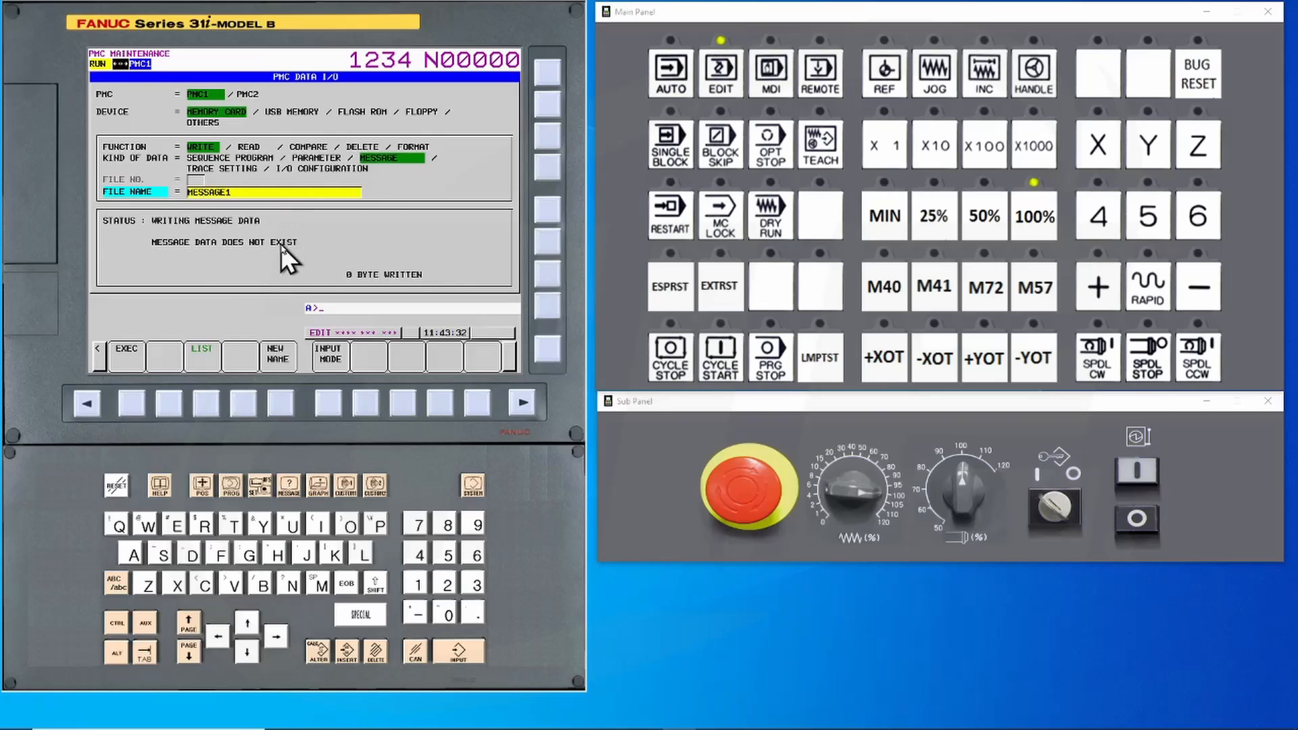
mouse_move(285, 316)
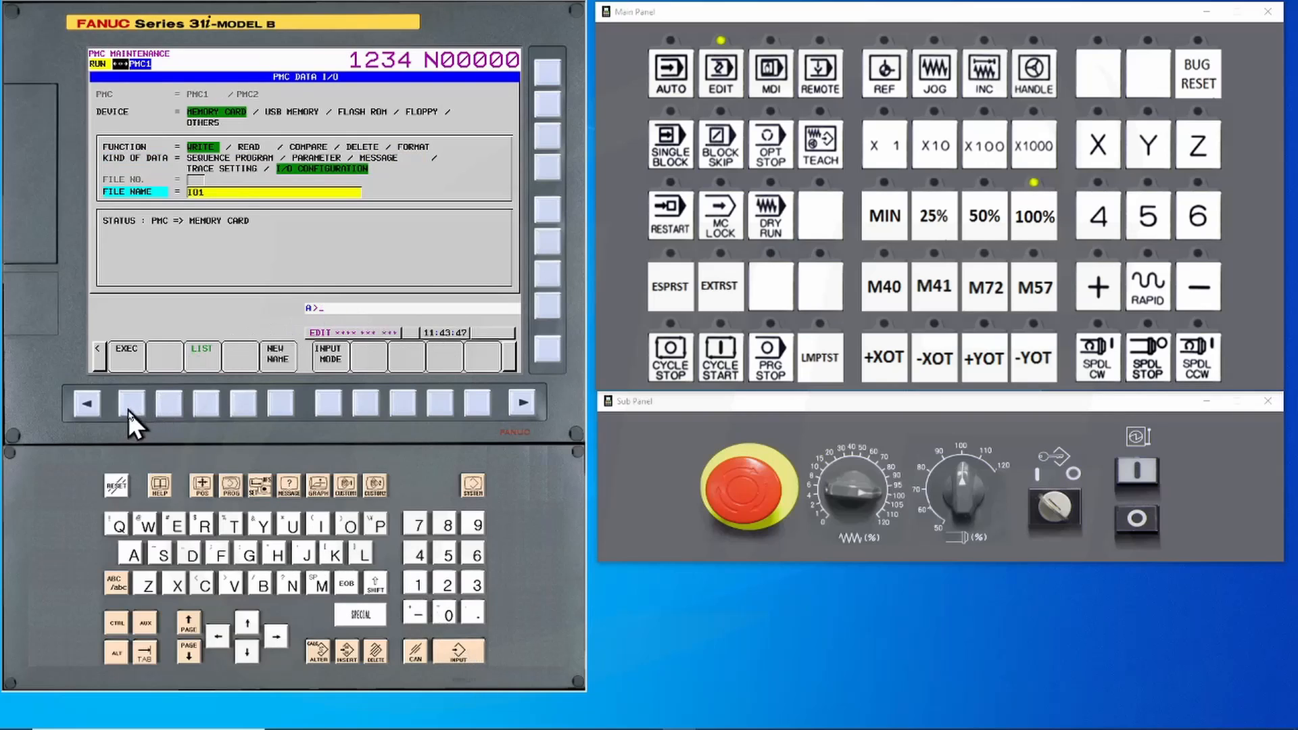
Write the I/O configuration as IO1, reaching 26336 bytes.
left_click(125, 357)
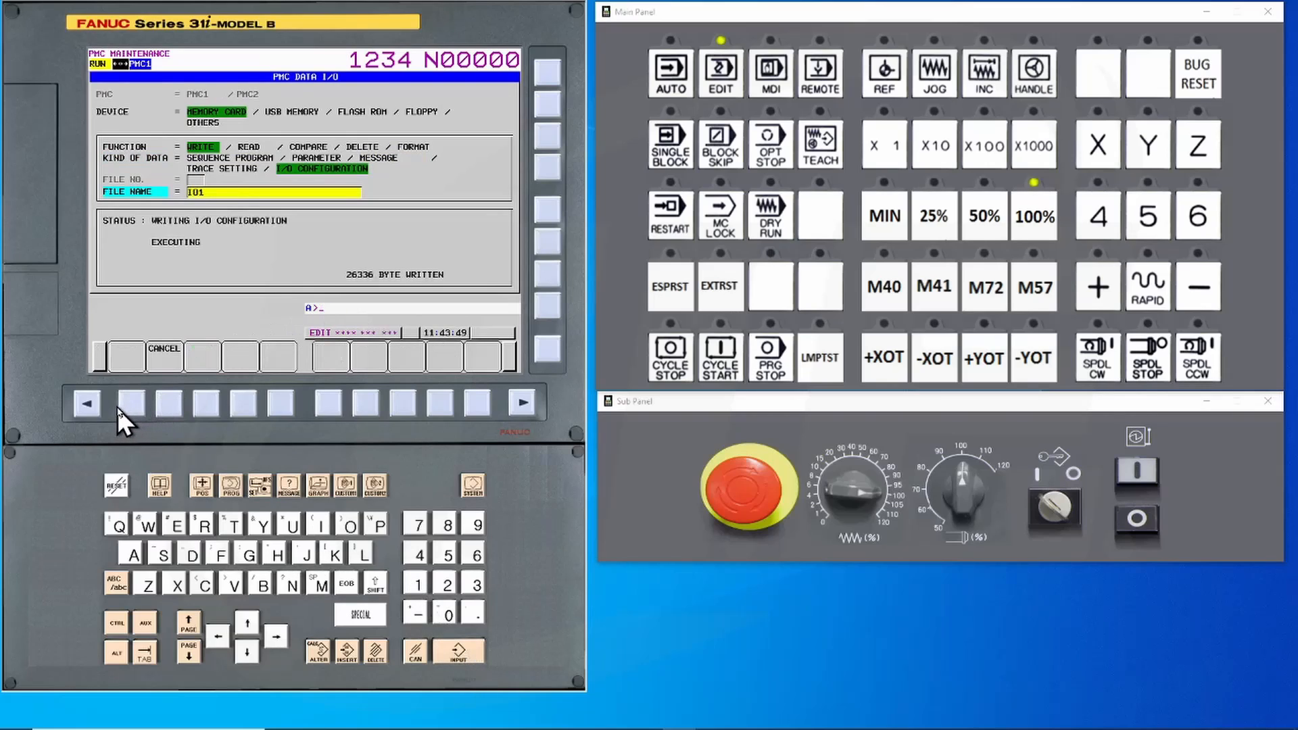